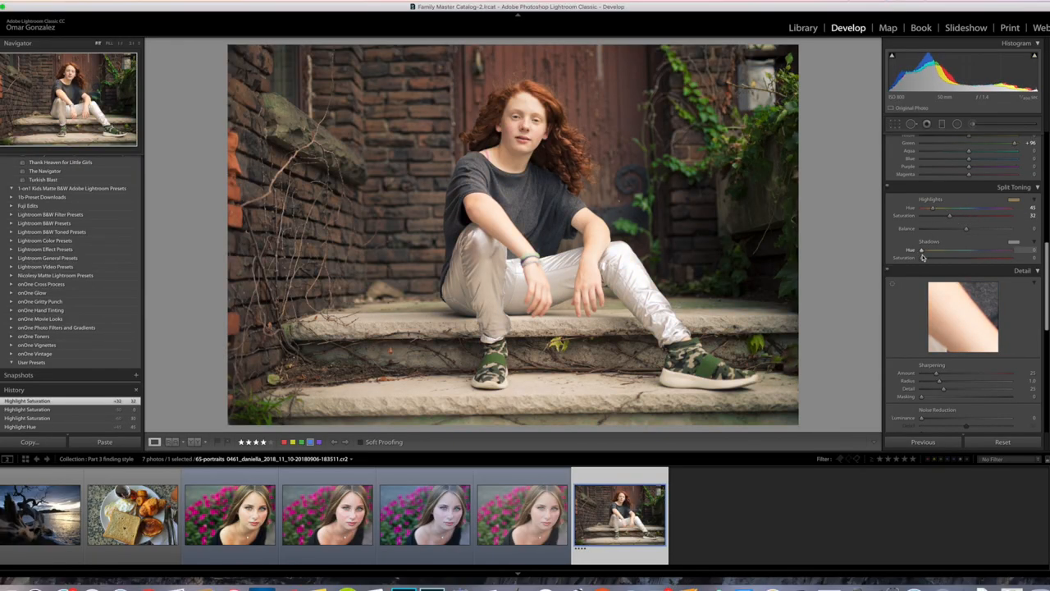
- Preview shadow tint hues on the portrait and set a subtle shadow tint saturation
drag(950, 257, 1021, 258)
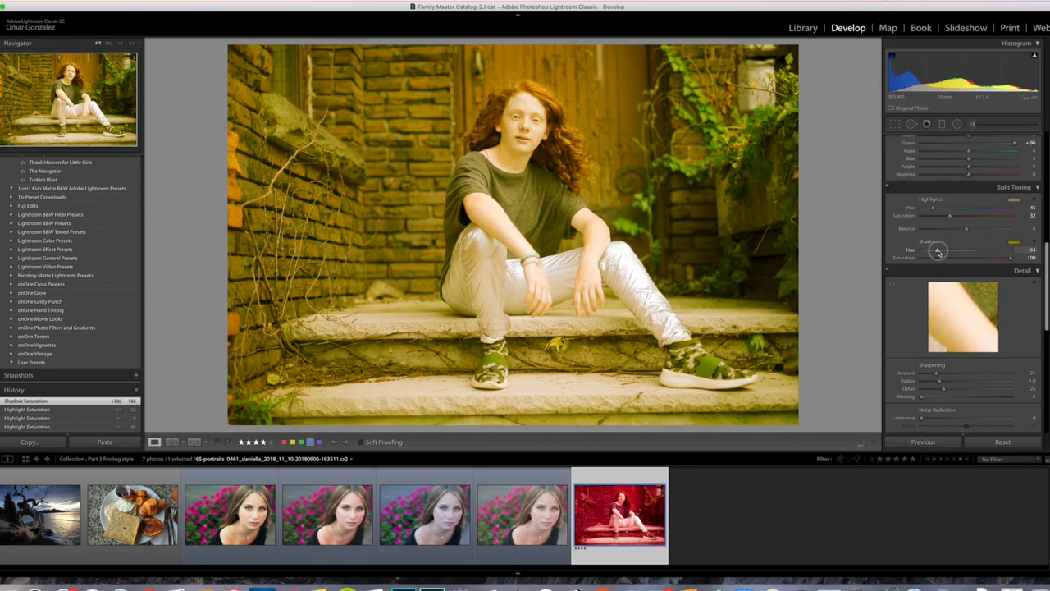
drag(939, 249, 932, 249)
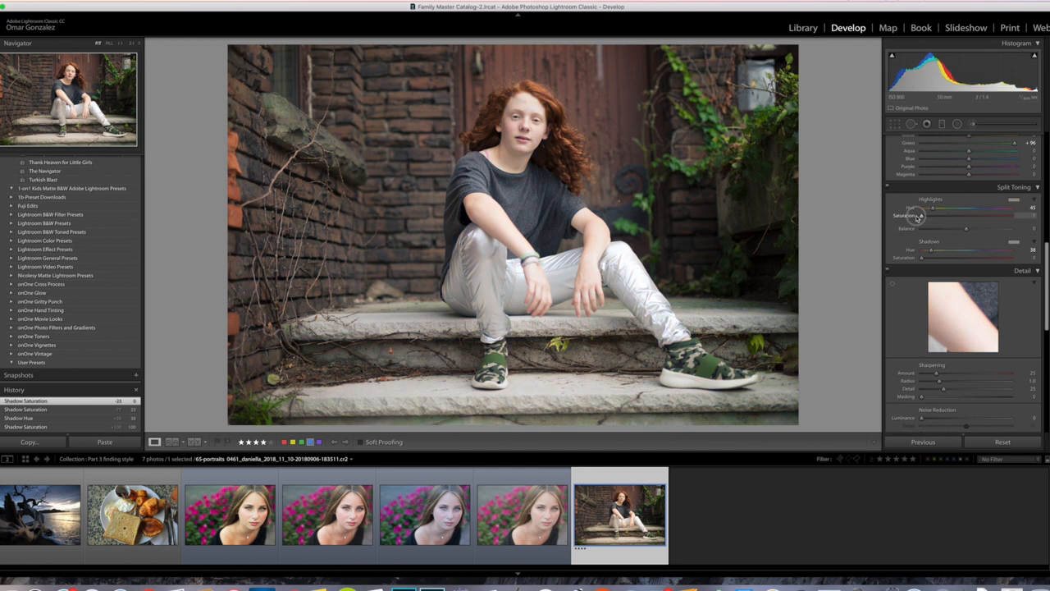
- Give the highlights a warm tint, then shift the shadow hue toward a cool blue
drag(919, 206, 932, 207)
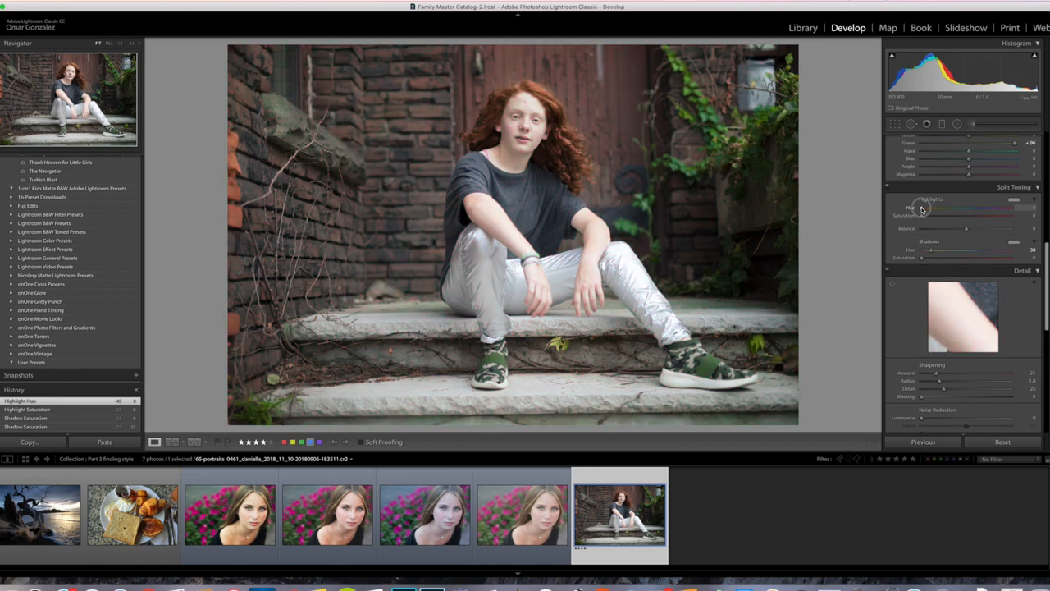
drag(922, 206, 937, 207)
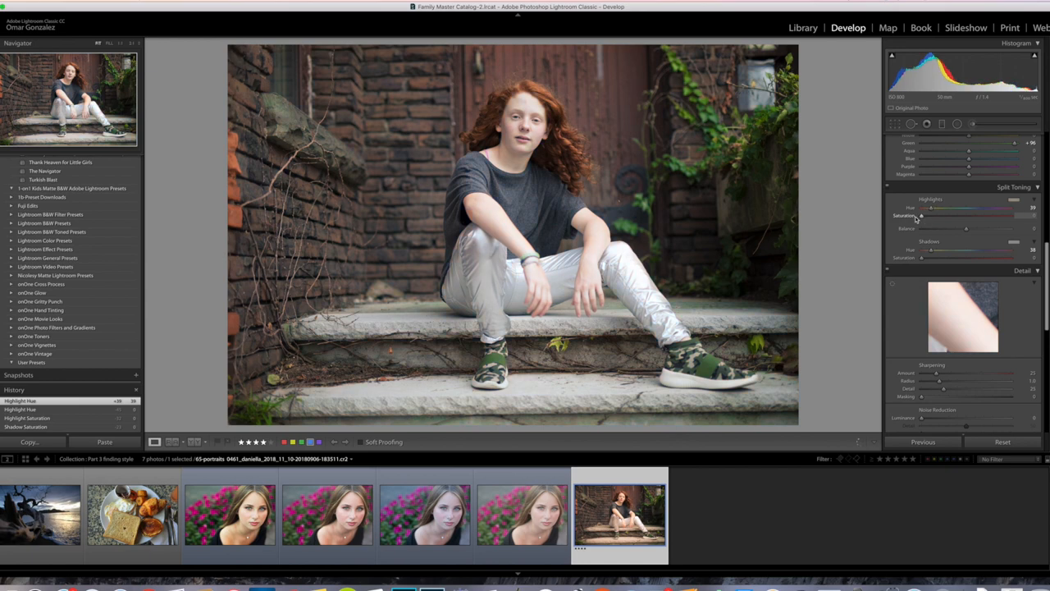
drag(932, 250, 948, 249)
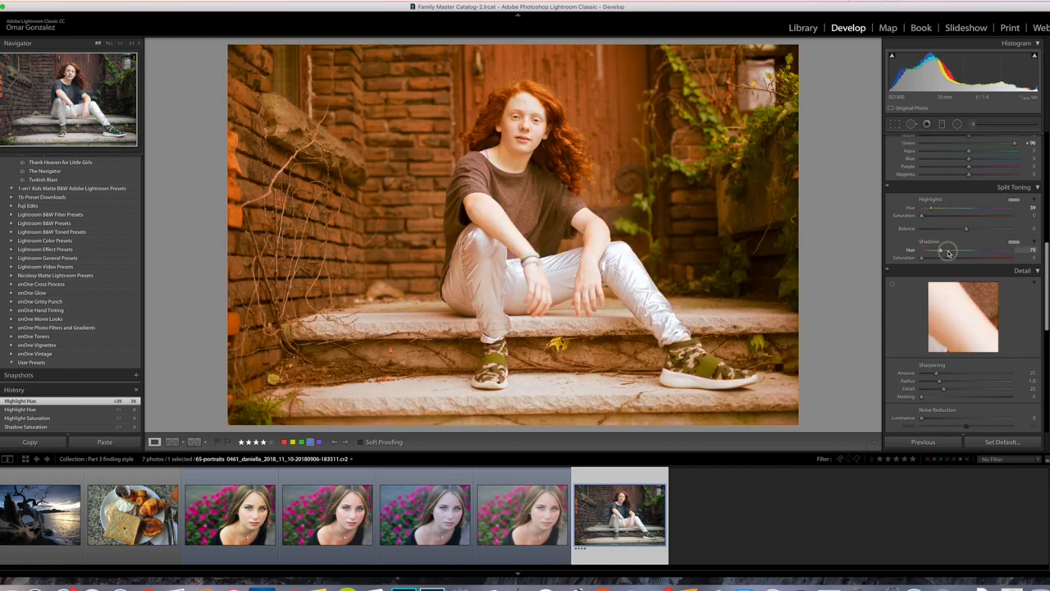
drag(948, 249, 971, 249)
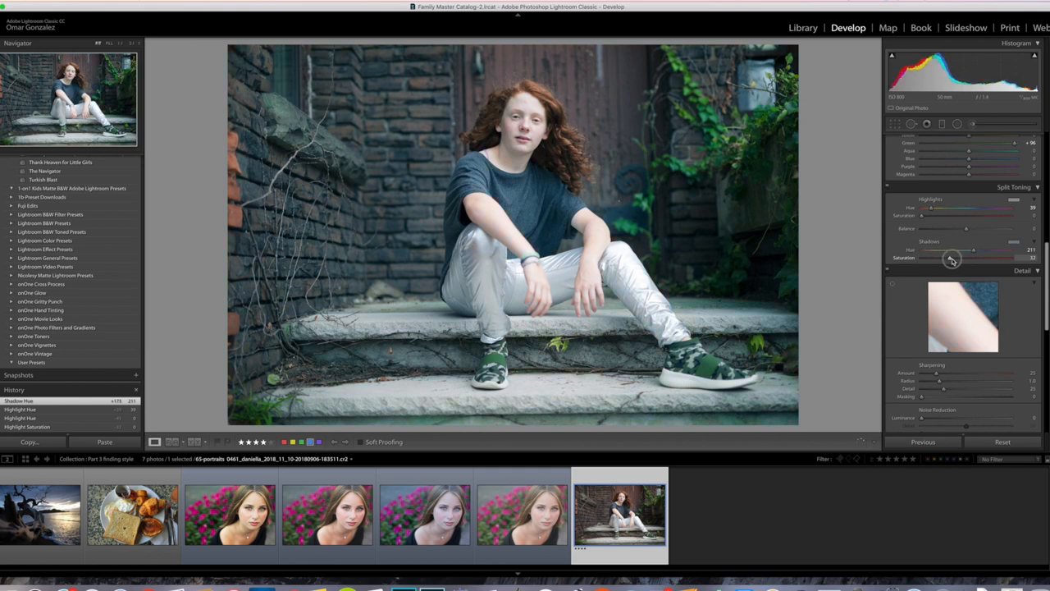
- Strengthen the bluish shadows, then settle the highlight hue on a warm brown
drag(952, 258, 991, 260)
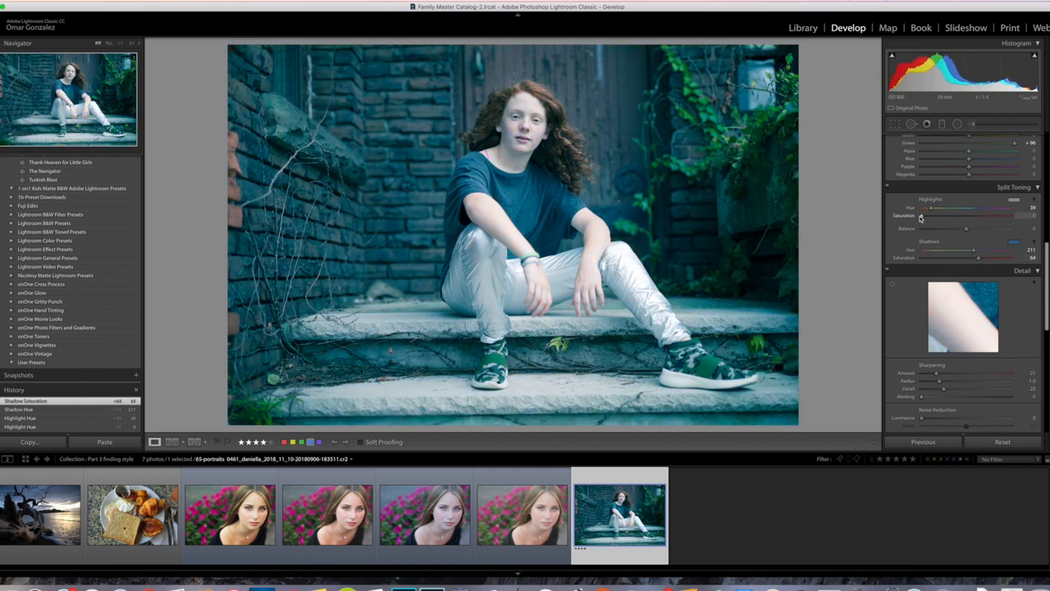
drag(932, 216, 973, 216)
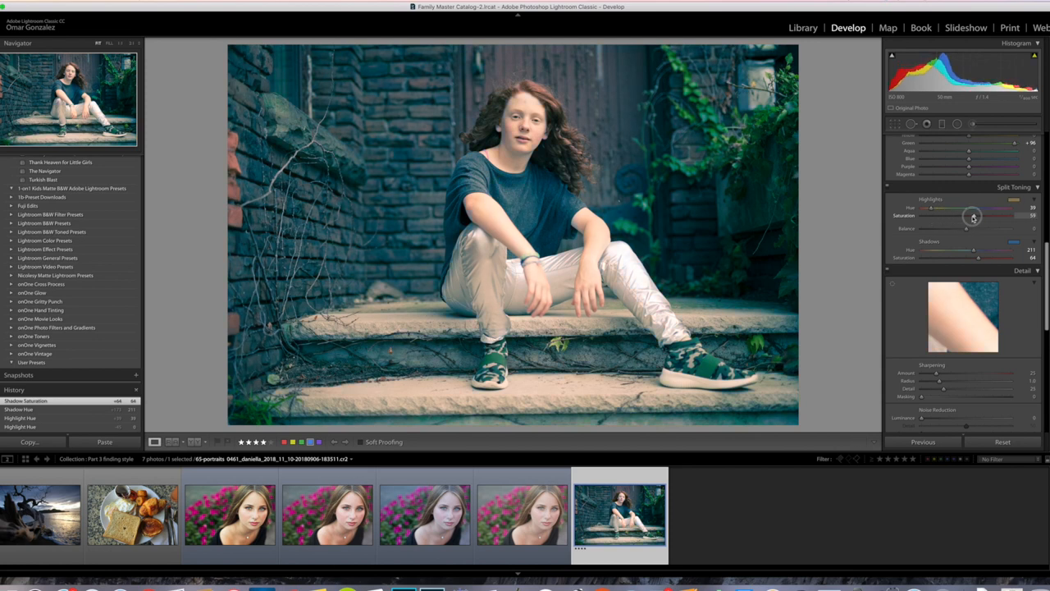
drag(973, 216, 968, 216)
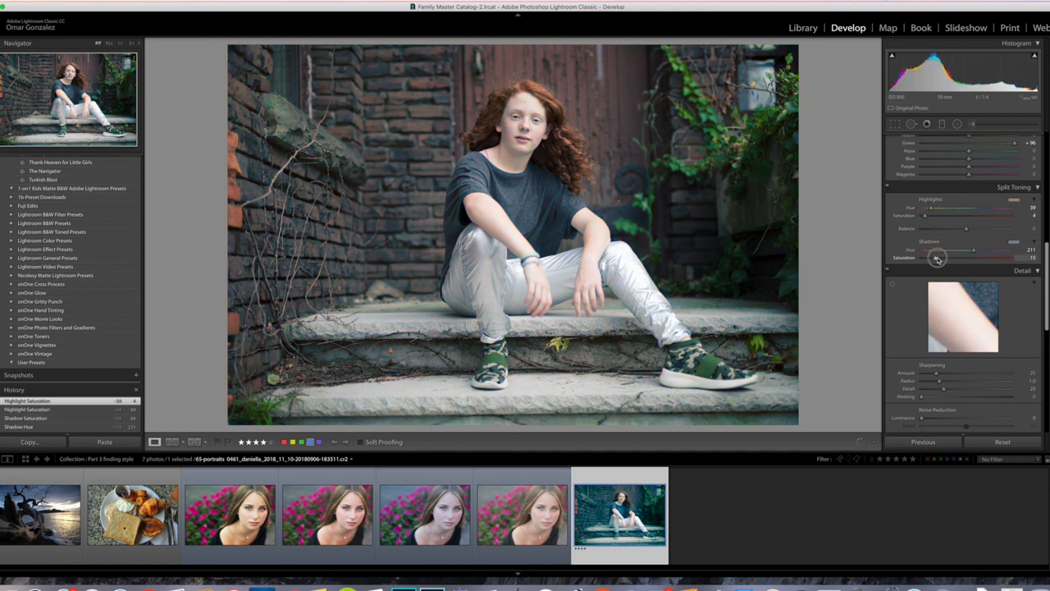
- Balance shadow and highlight saturation for a subtle, muted split-tone
drag(935, 257, 944, 258)
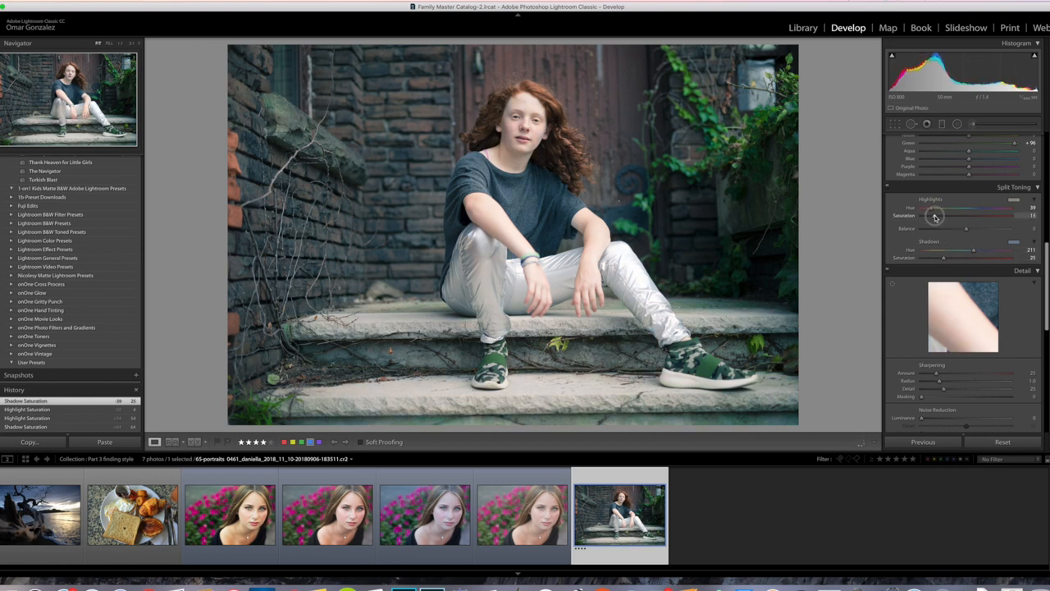
drag(941, 258, 965, 258)
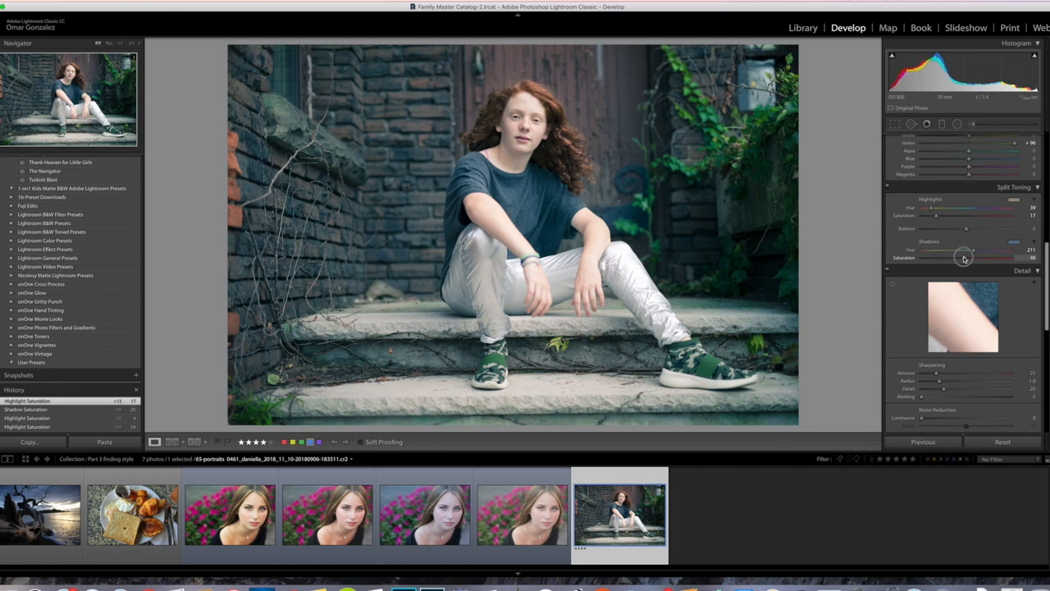
drag(965, 256, 936, 256)
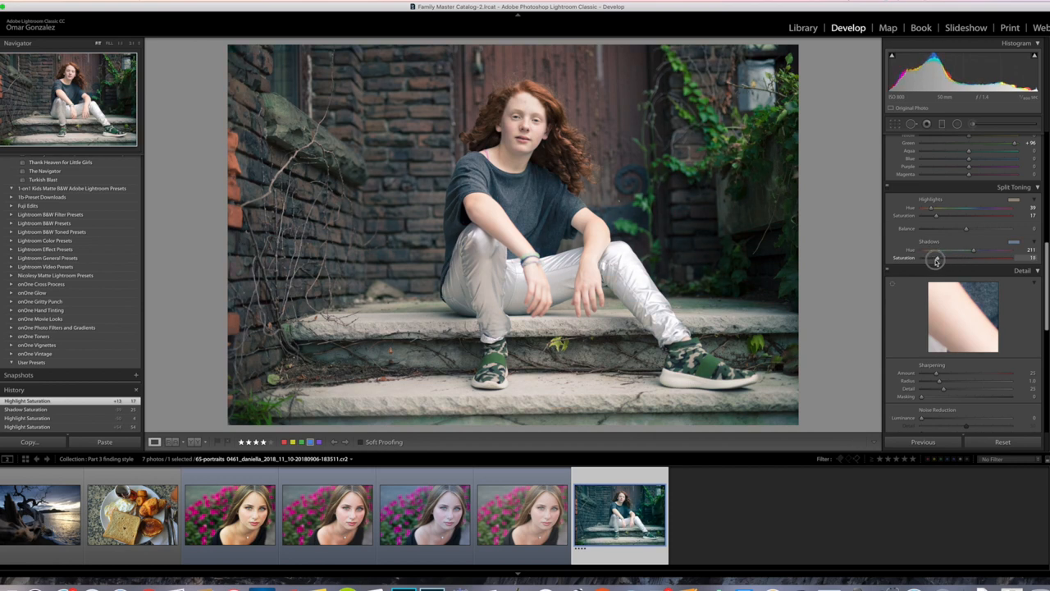